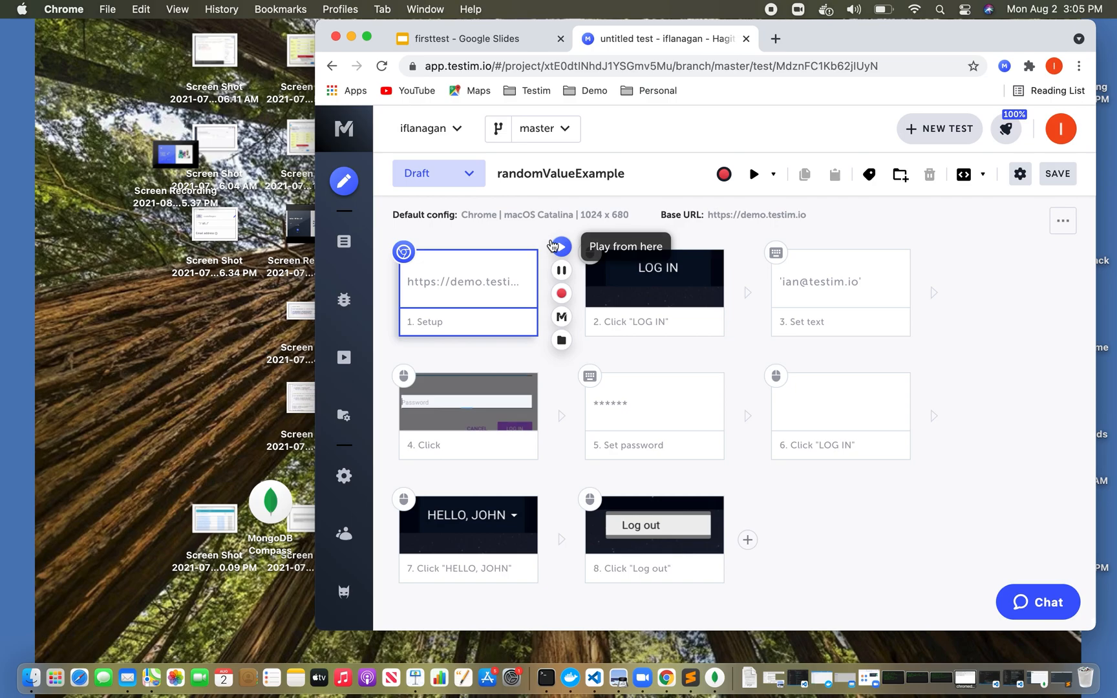
mouse_move(979, 332)
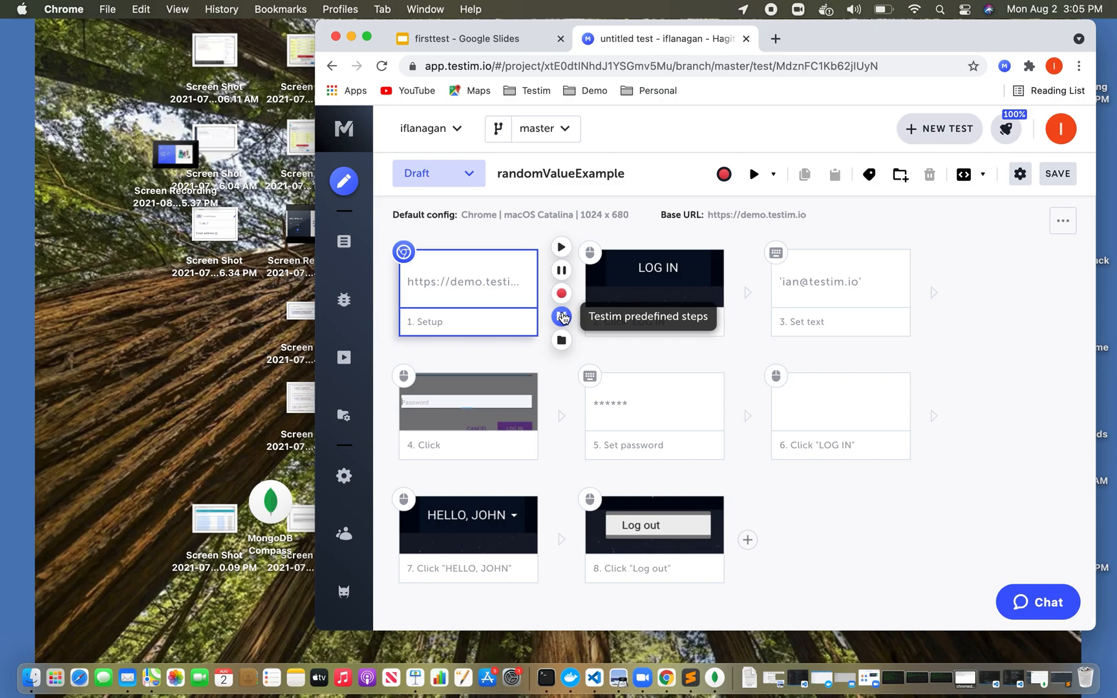
- Add a Generate random value step after Setup from the predefined steps catalogue (search 'gen')
left_click(560, 317)
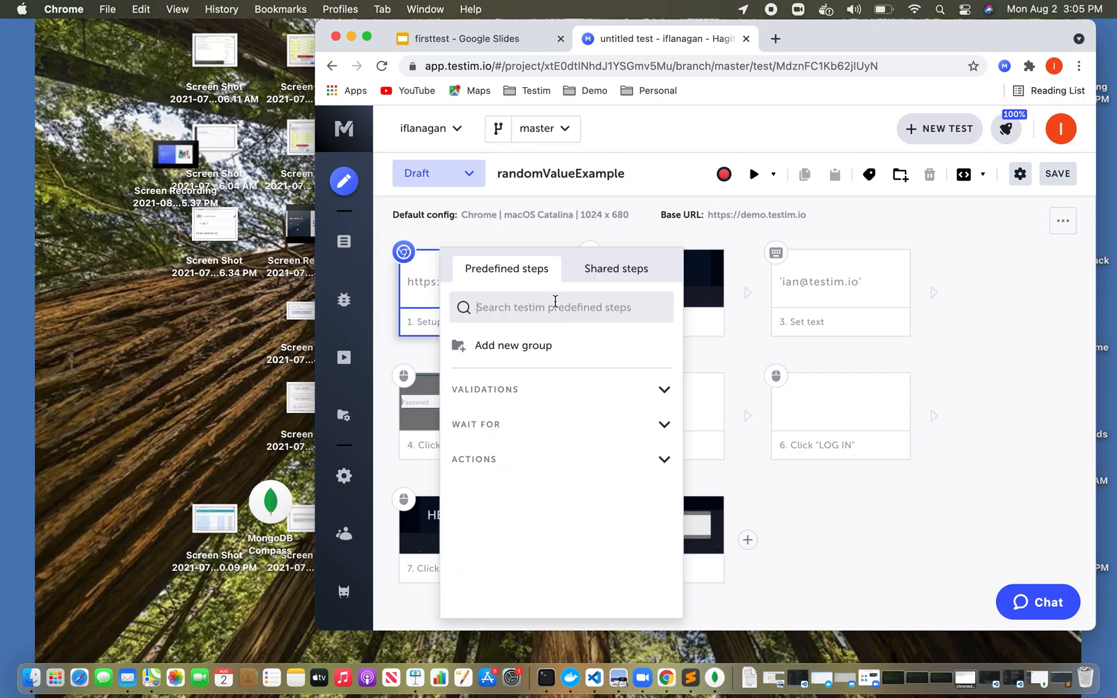
type("gen")
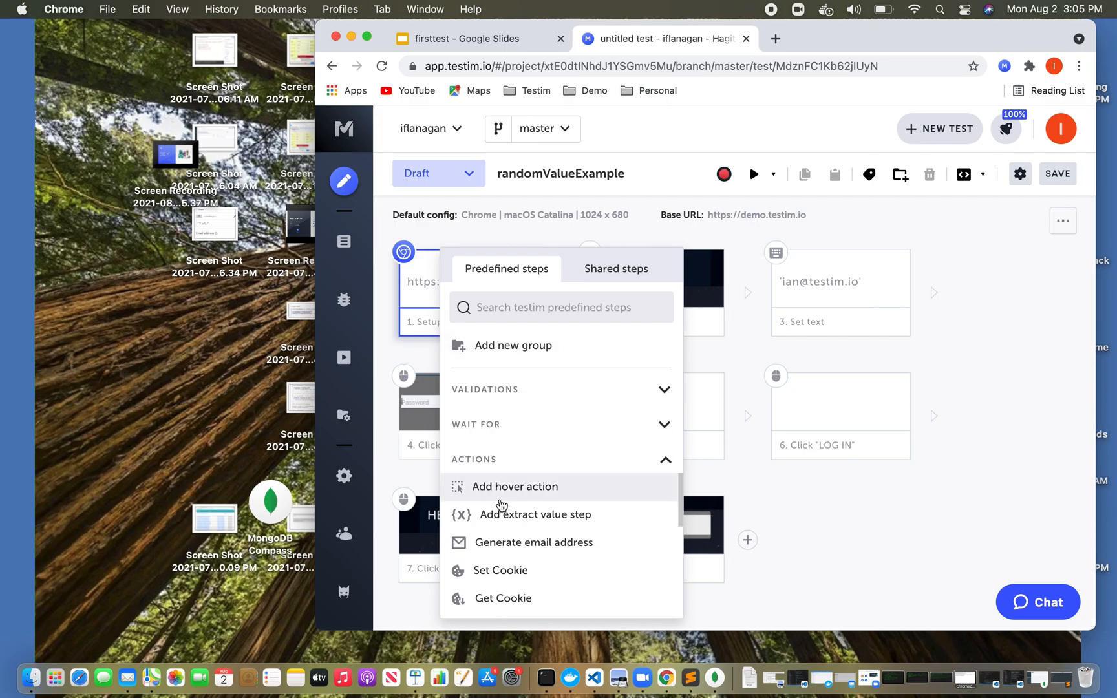
scroll("down", 3)
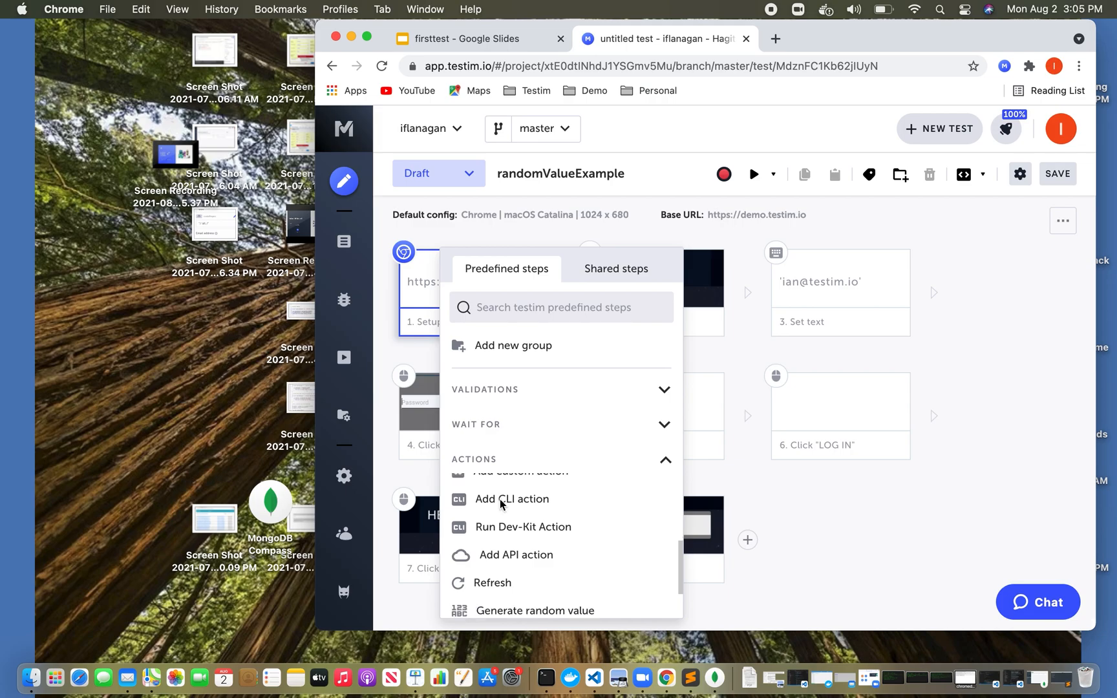
scroll("down", 3)
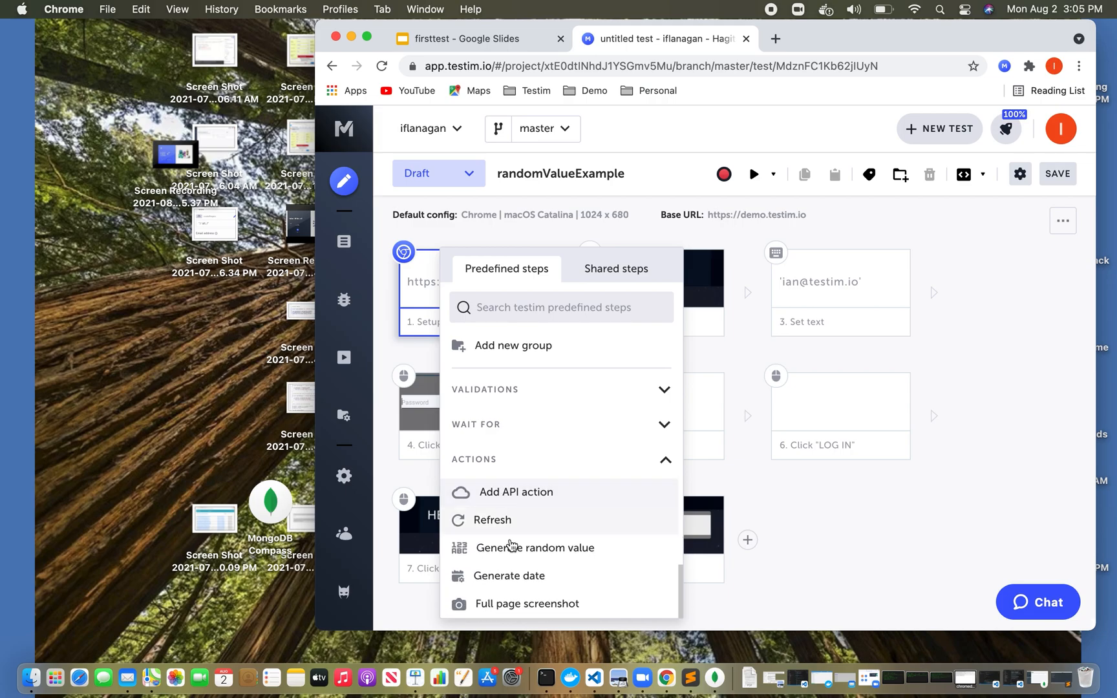
left_click(534, 547)
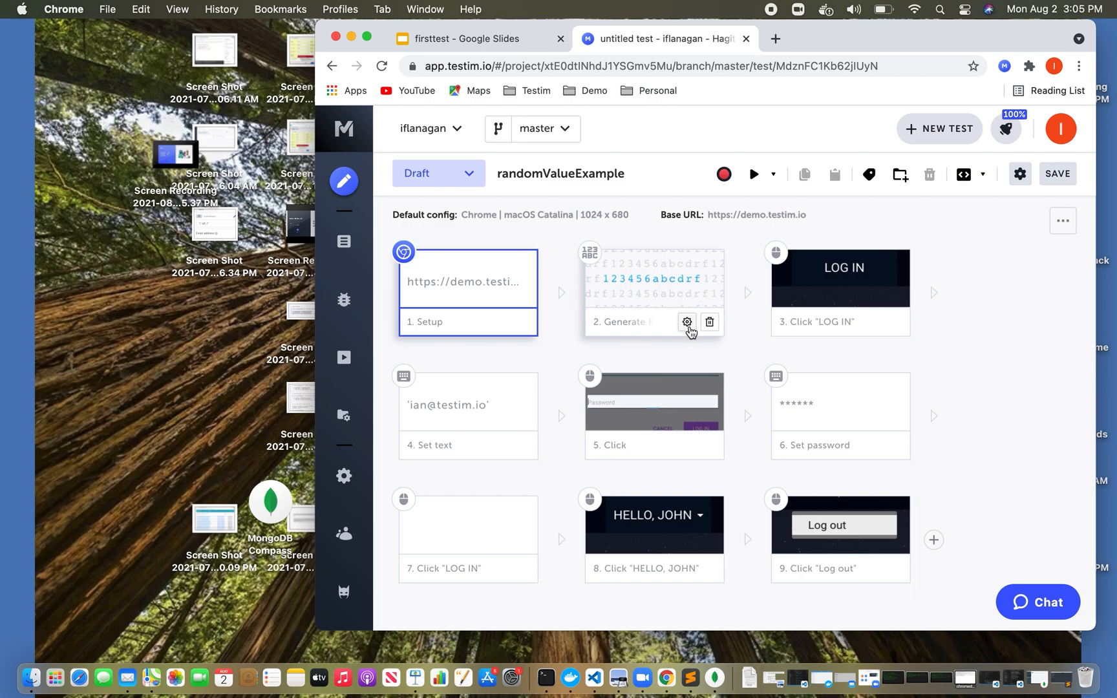
- Name the random value variable randomPassword and use it in the Set password step
left_click(686, 322)
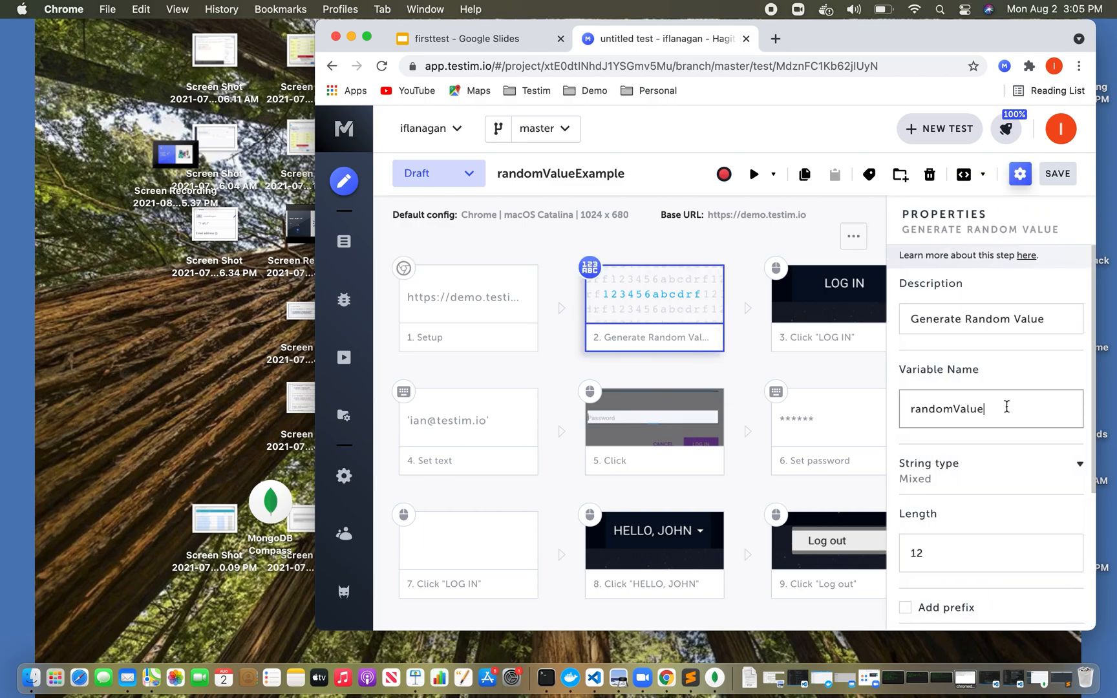
type("randomPassword")
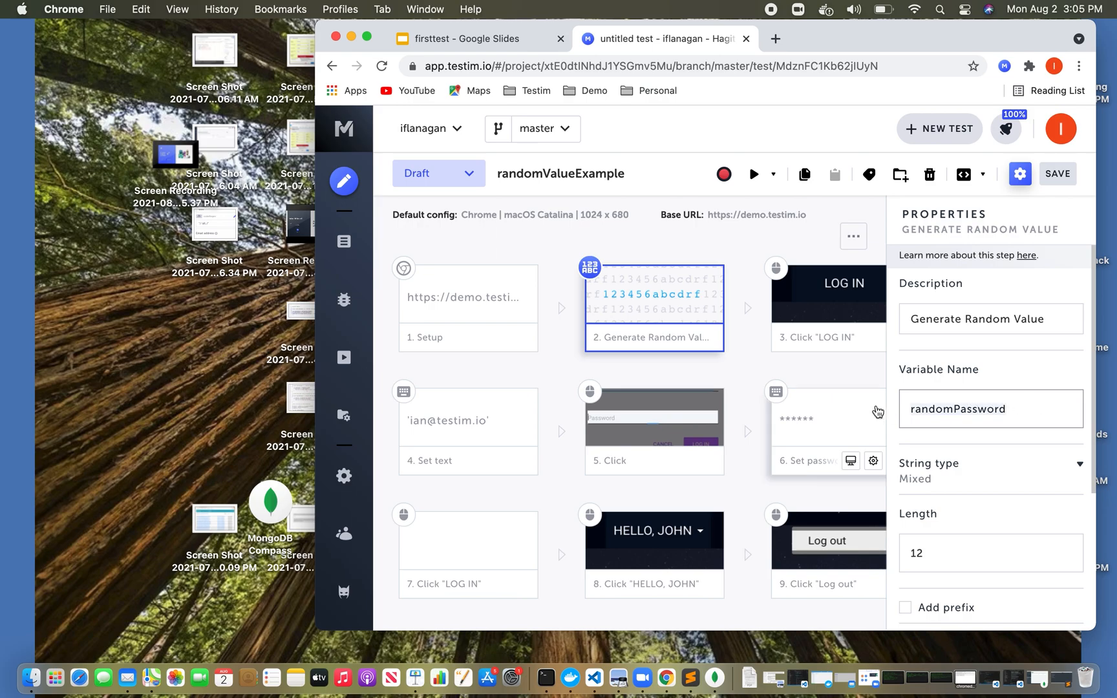
left_click(1019, 173)
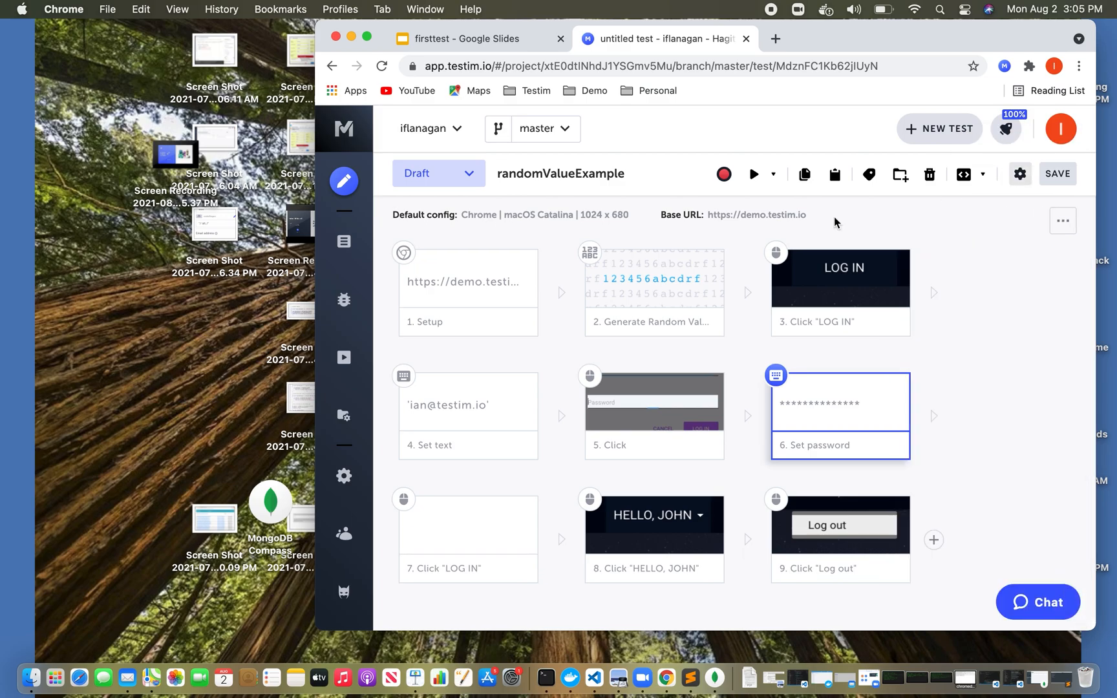
mouse_move(751, 175)
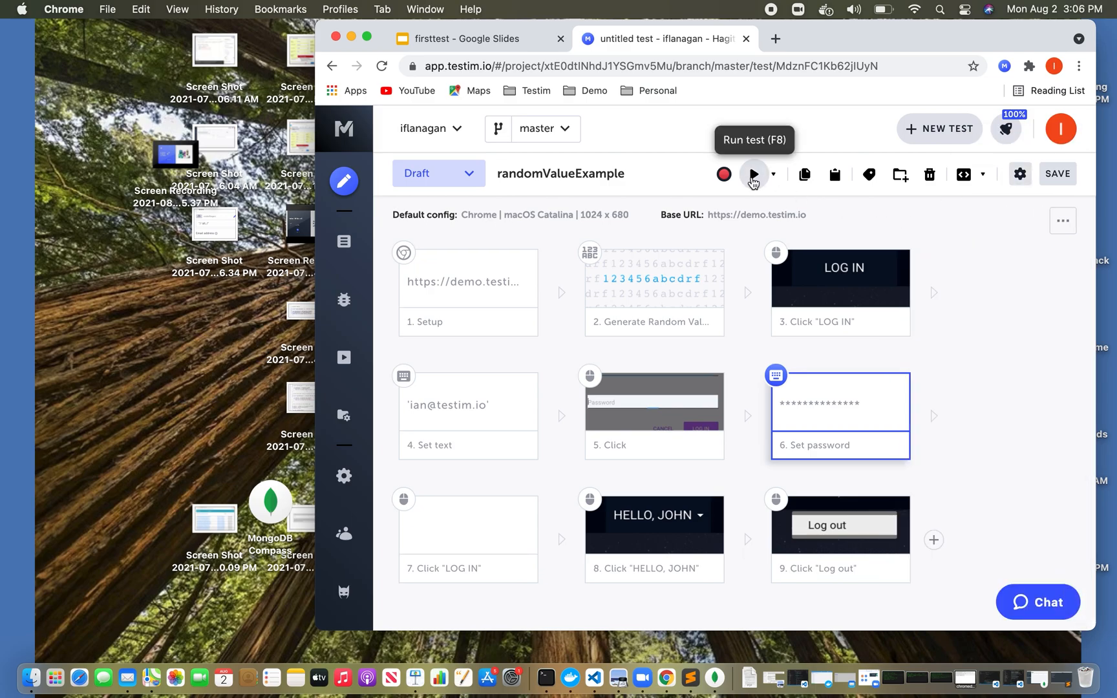
- Run the randomValueExample test and let it pass with all nine steps successful
left_click(752, 175)
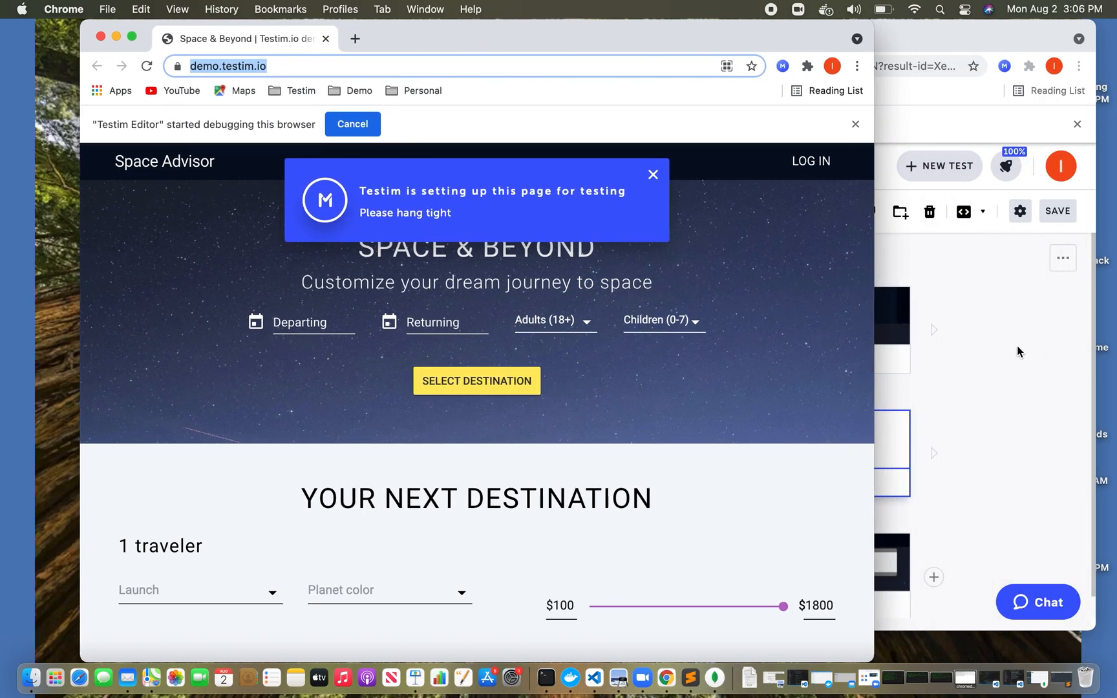
left_click(811, 161)
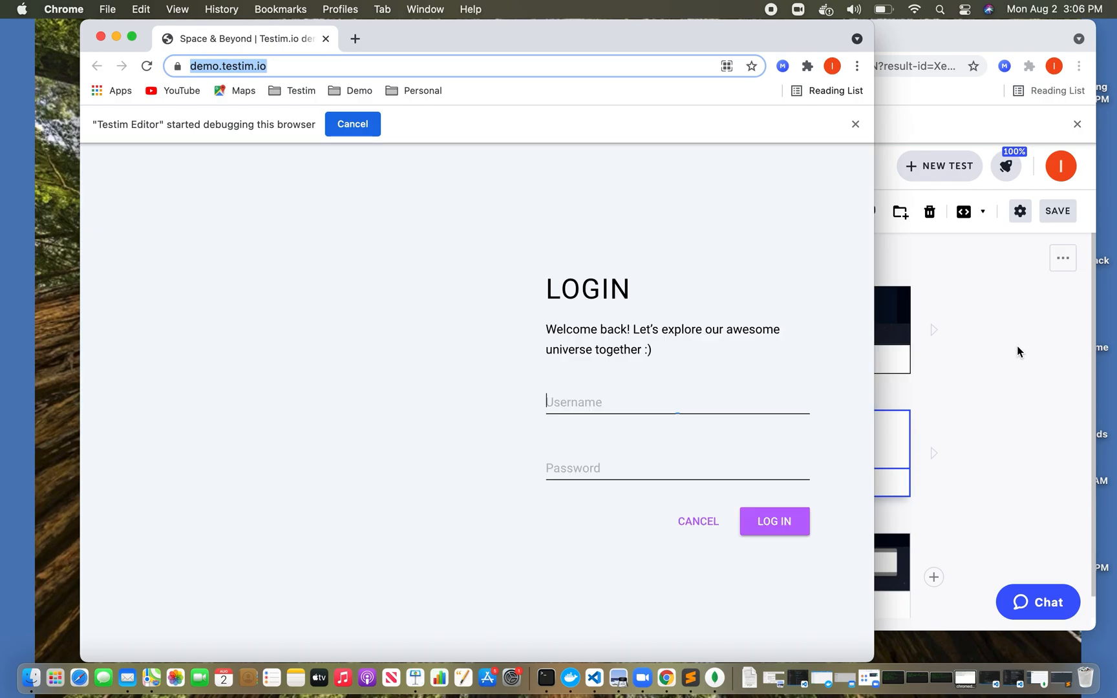
left_click(697, 521)
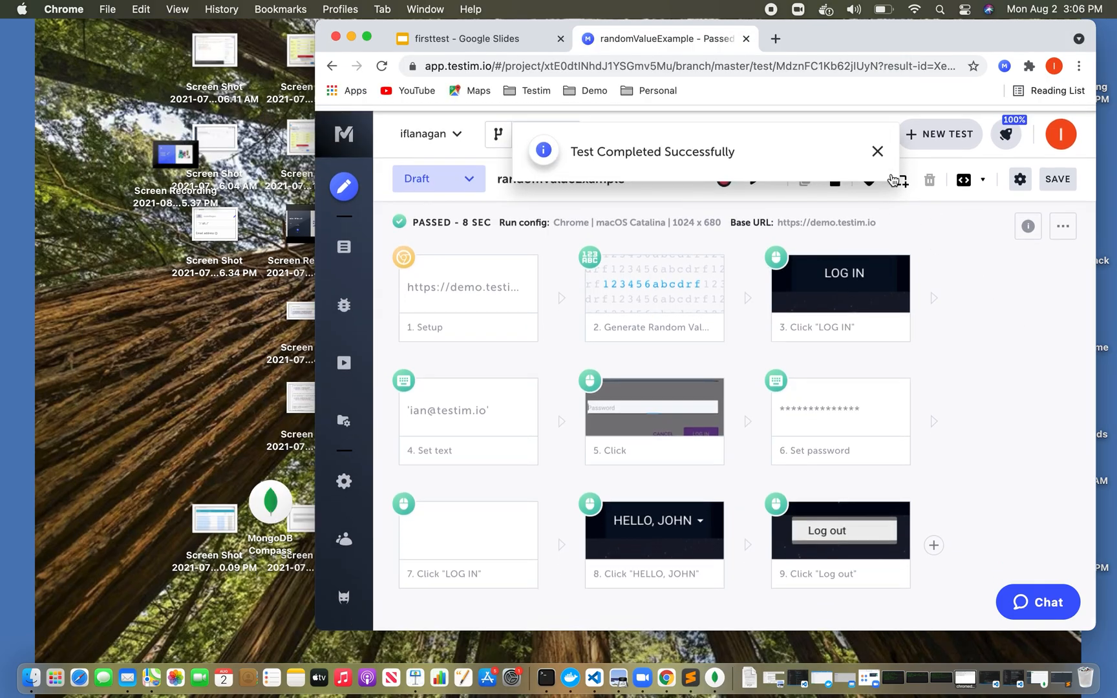
- View the passed Generate Random Value step's properties showing variable randomPassword
left_click(877, 151)
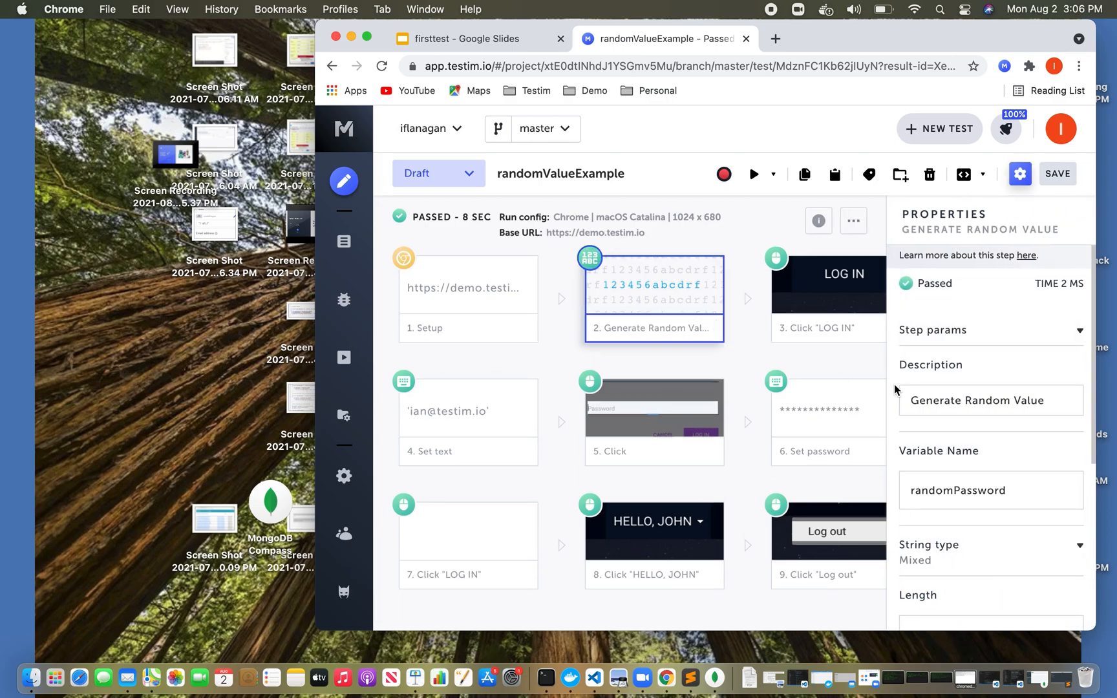
scroll("down", 3)
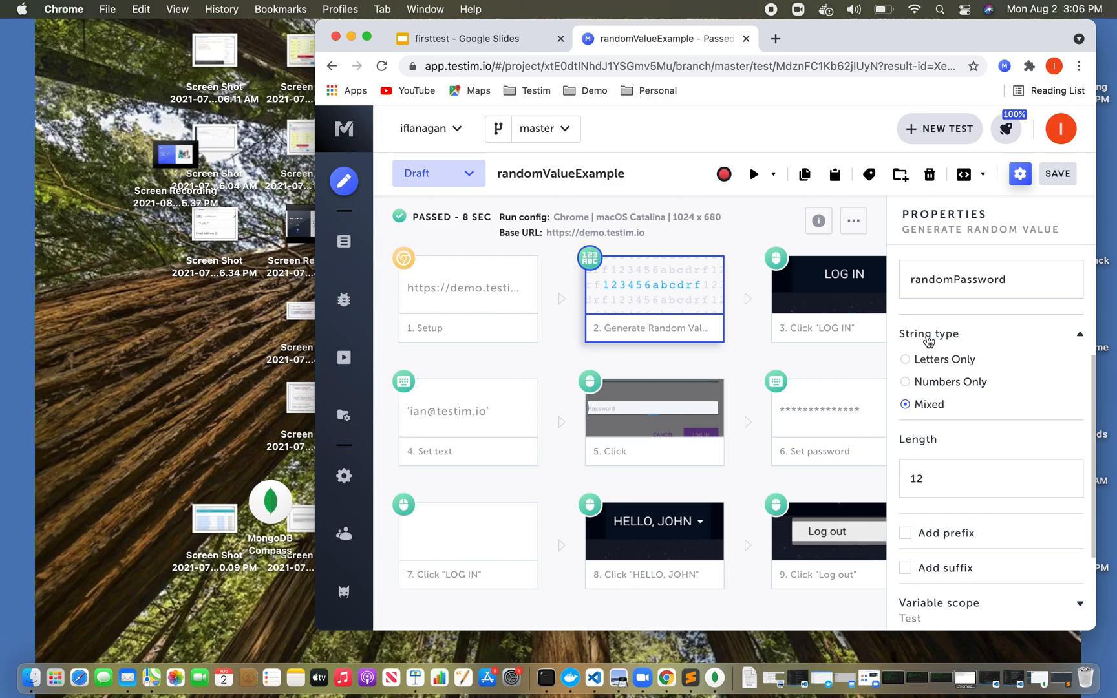
mouse_move(1083, 345)
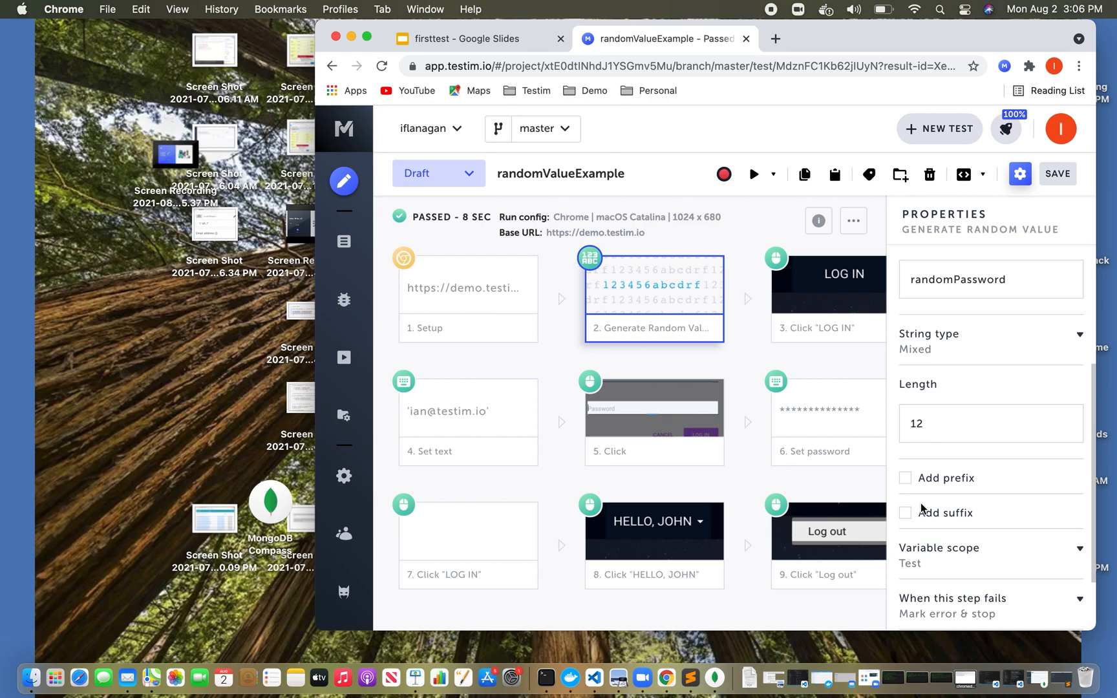
scroll("down", 3)
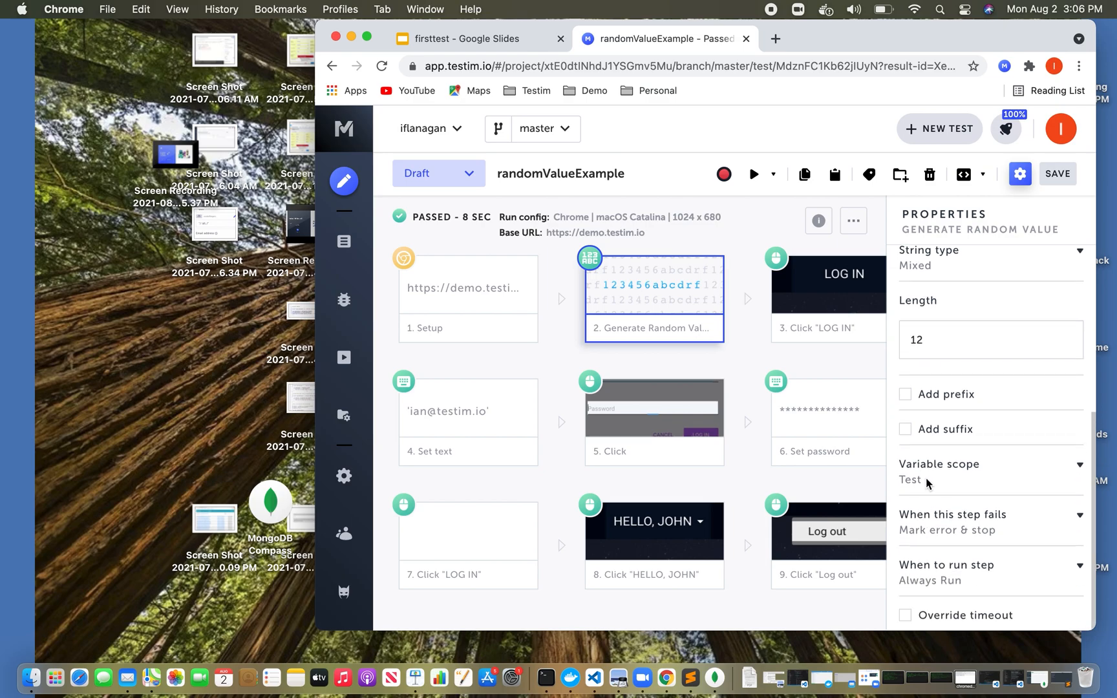
mouse_move(933, 472)
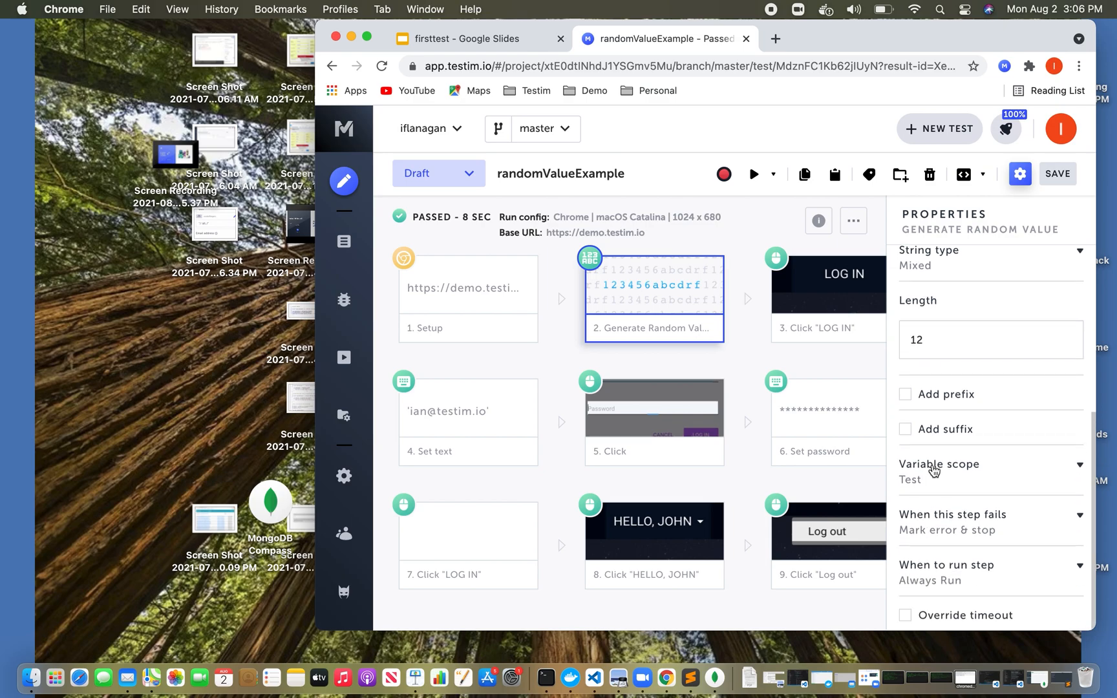
left_click(938, 464)
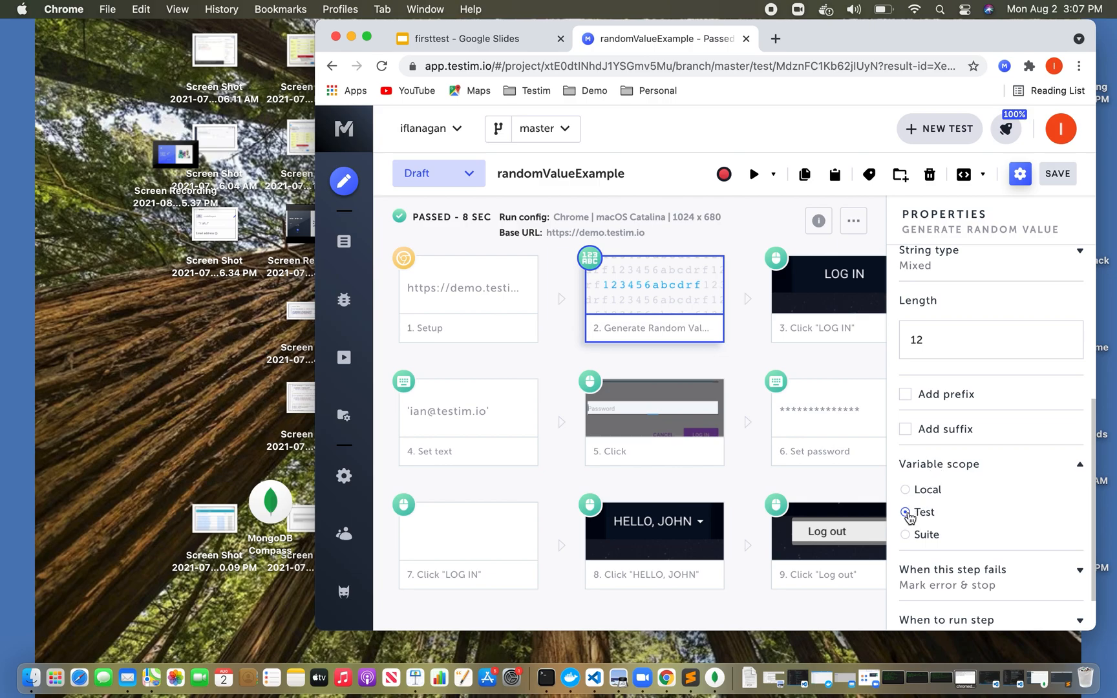
left_click(905, 512)
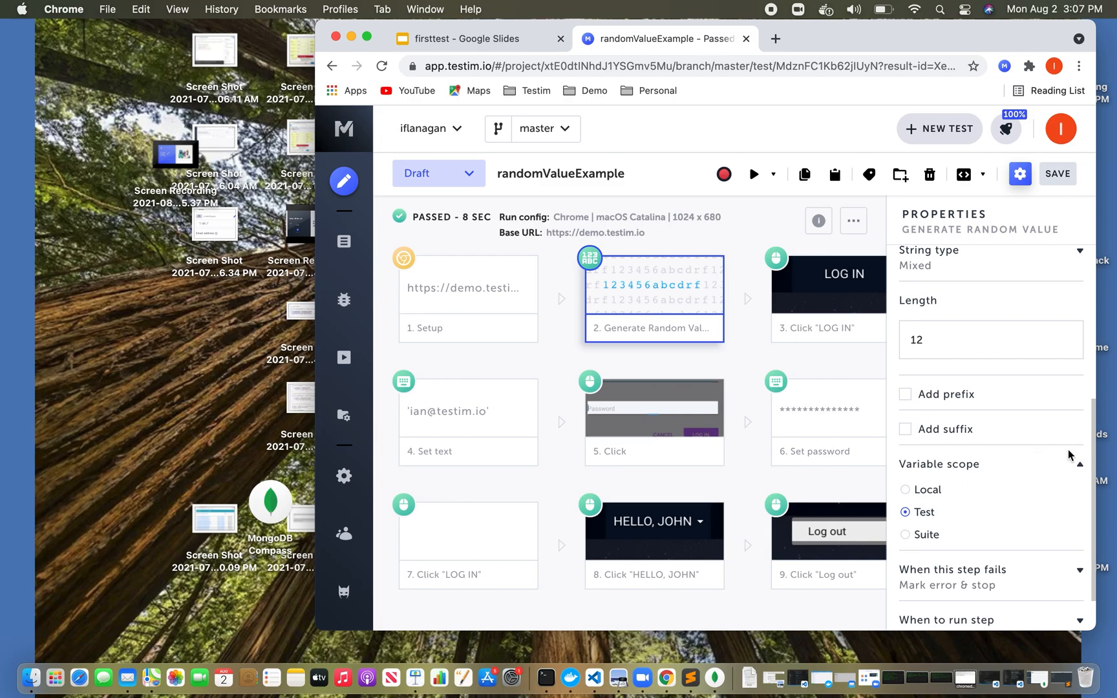
left_click(904, 511)
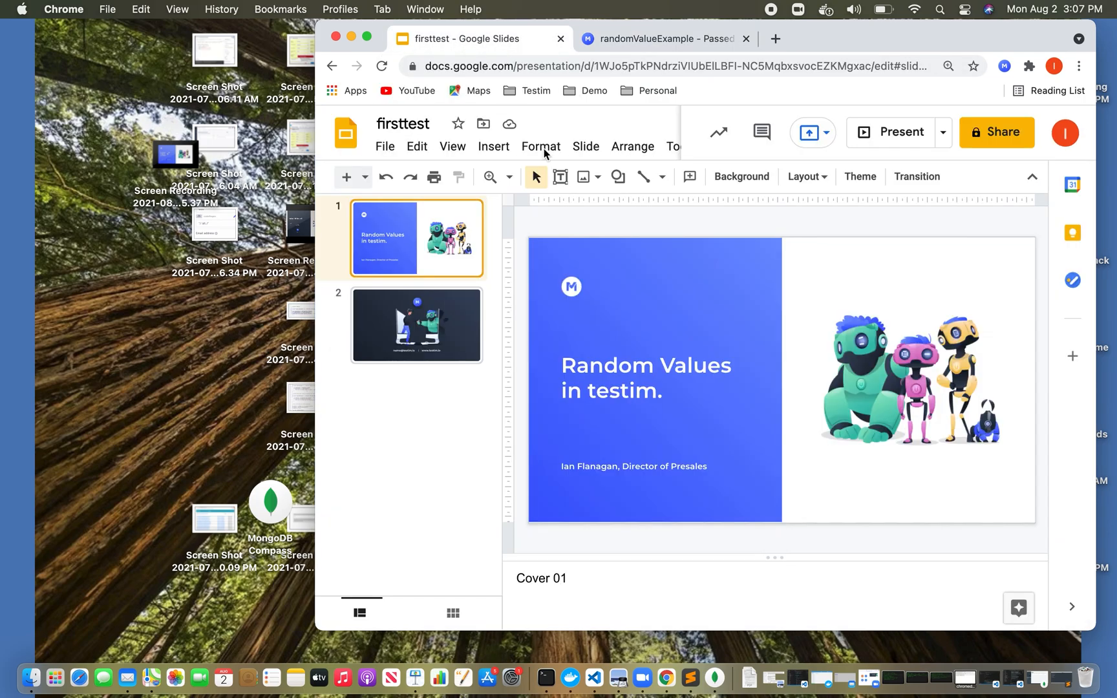
- Present the closing thank-you slide of the firsttest deck full screen
left_click(416, 324)
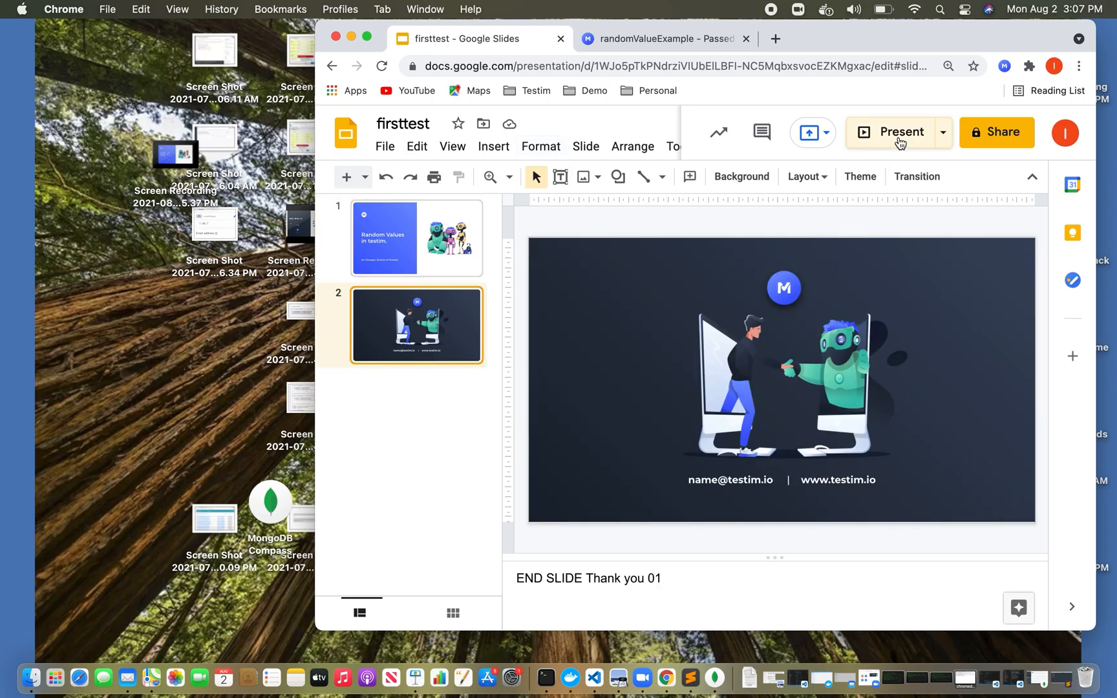
left_click(890, 132)
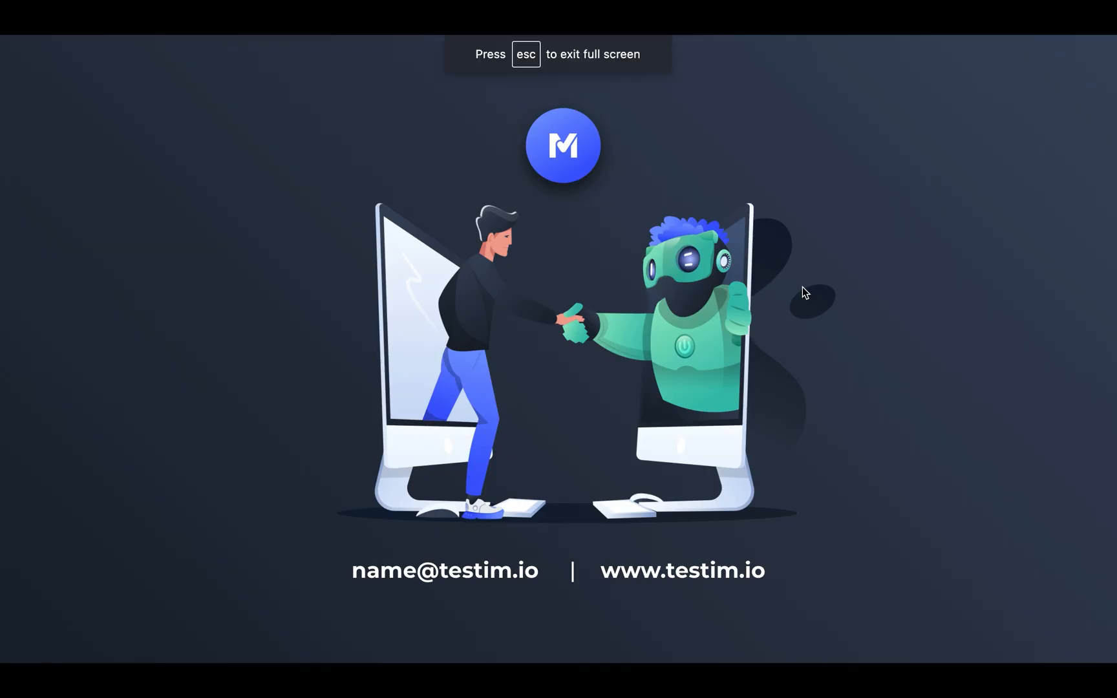